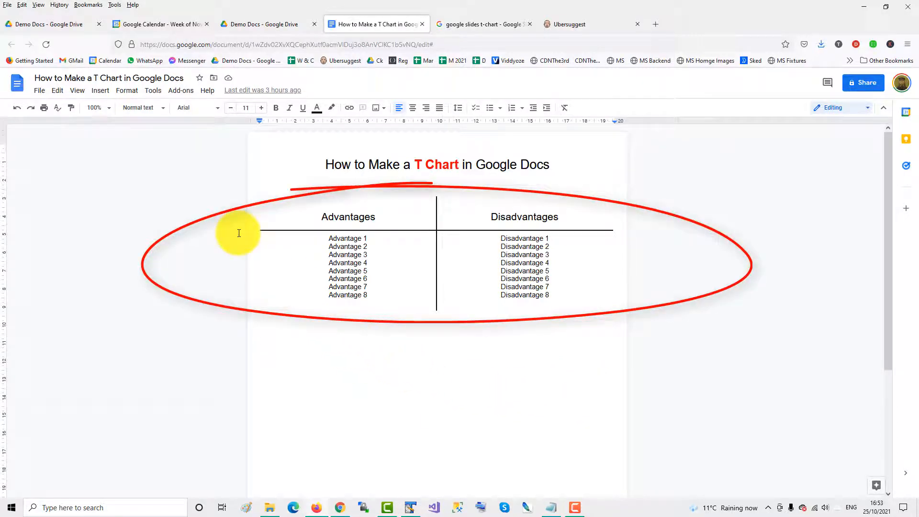
Begin inserting a table from the Insert menu below the first chart
left_click(99, 90)
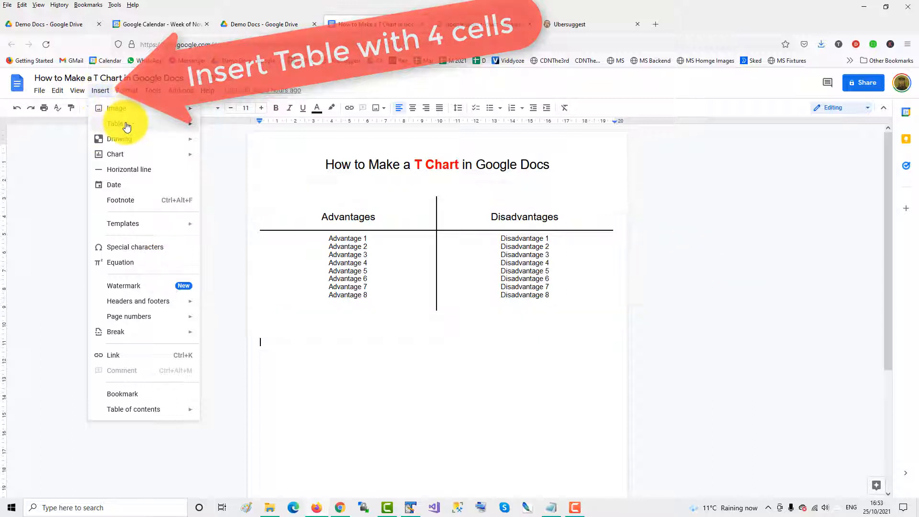
mouse_move(115, 123)
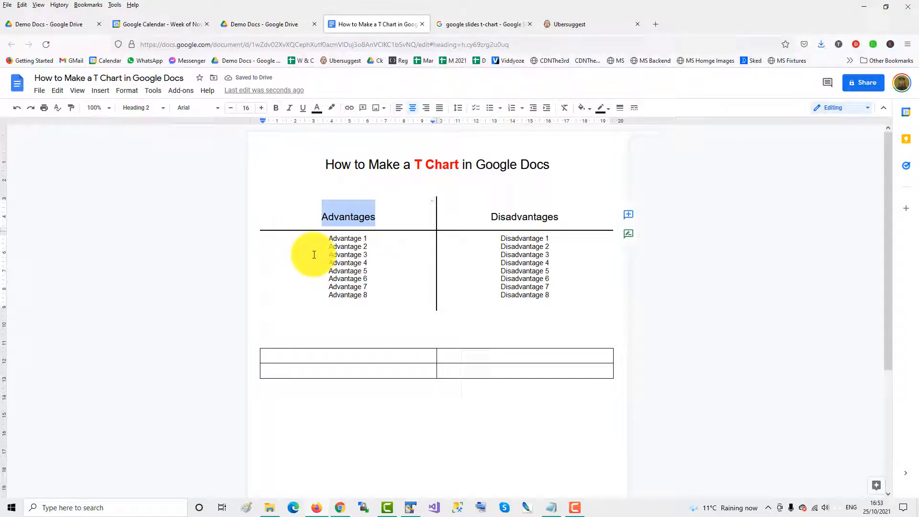
Enter the heading Advantages in the top-left cell of the new table
left_click(350, 355)
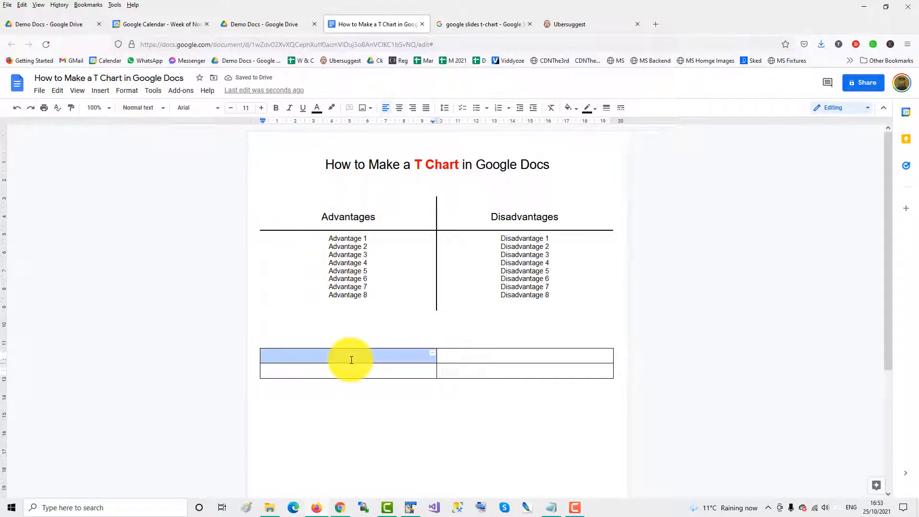
type("Advantages")
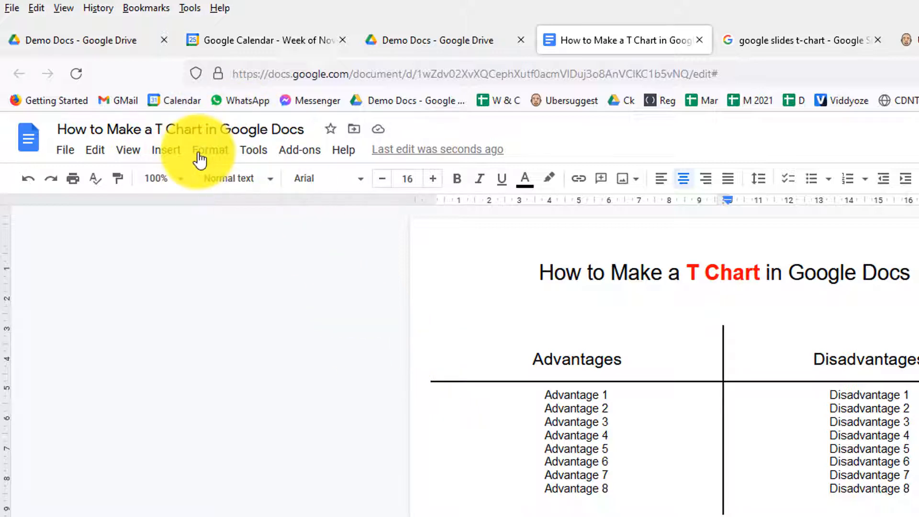
Apply a black 1.5pt border to the new table through Table properties
left_click(210, 149)
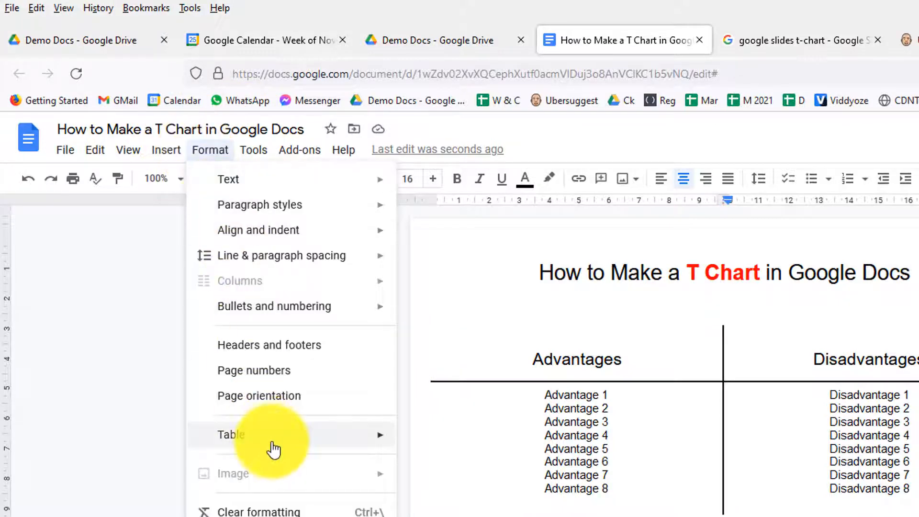
left_click(230, 435)
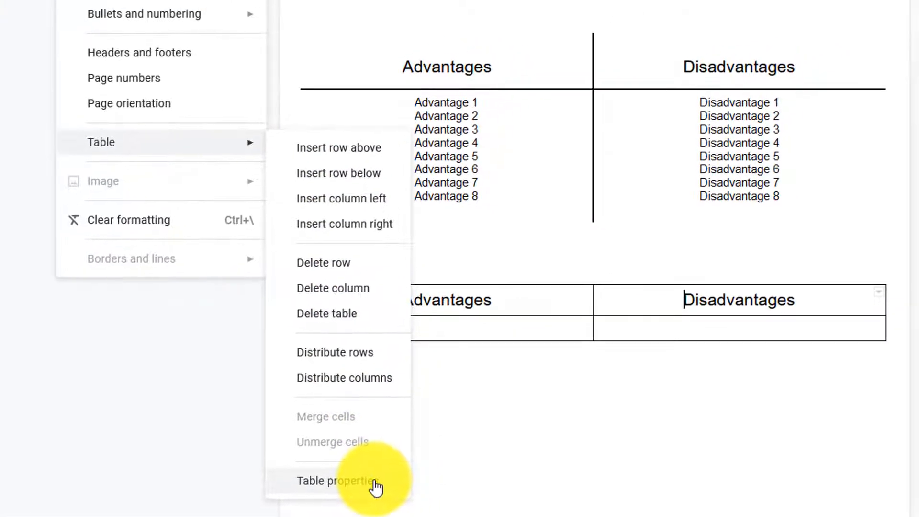
left_click(335, 480)
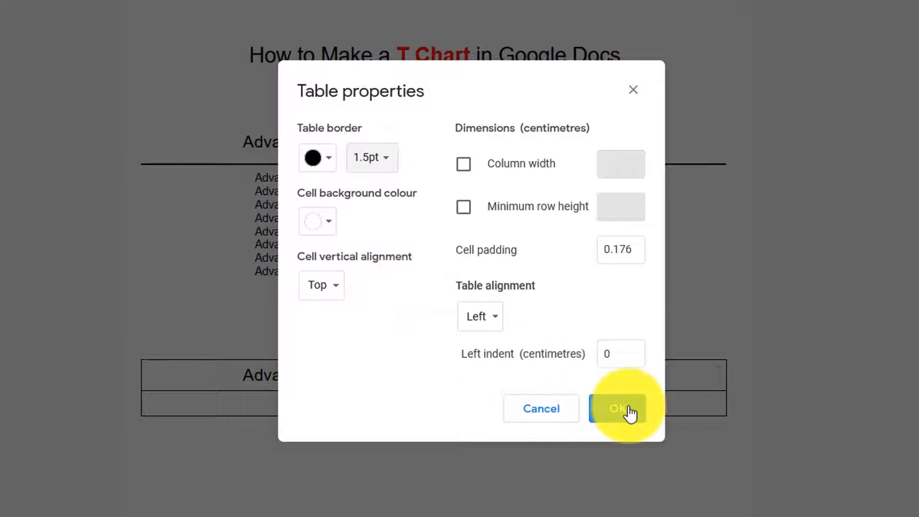
left_click(619, 408)
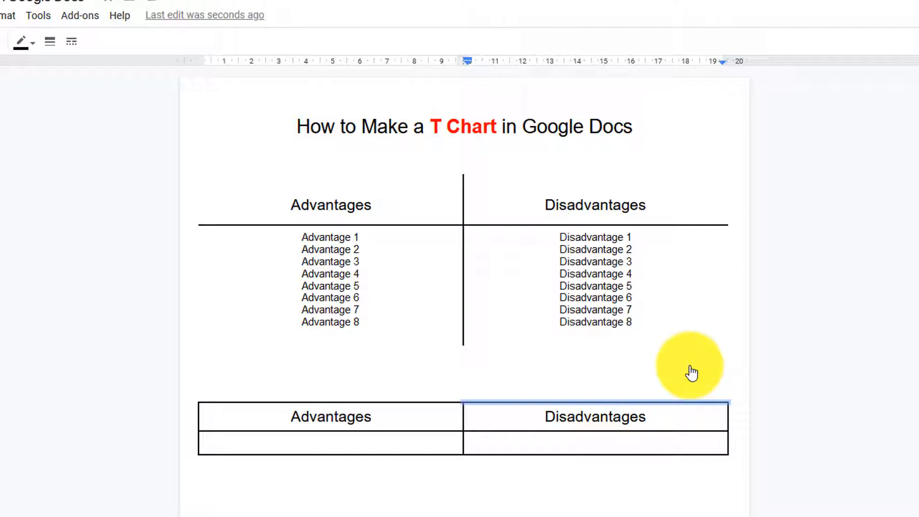
mouse_move(47, 53)
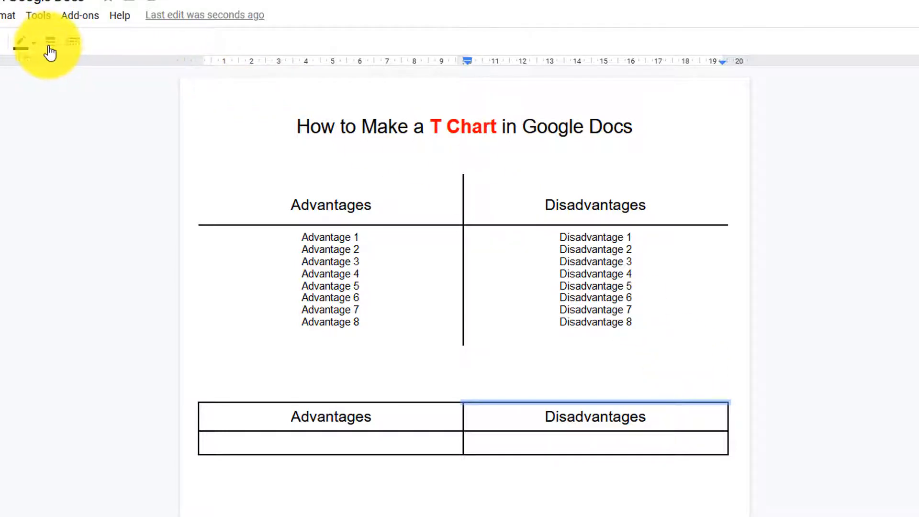
Set each outer border to 0pt, keeping only the heading underline and centre divider
left_click(51, 42)
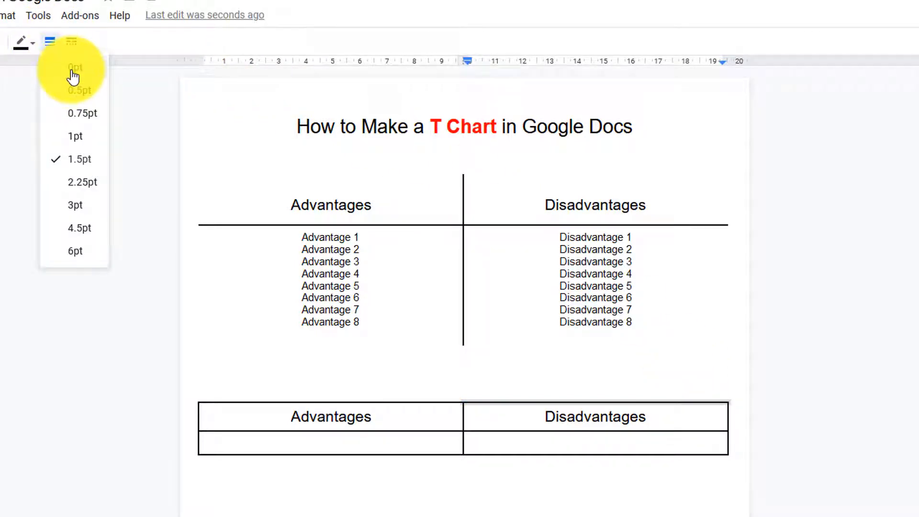
left_click(541, 422)
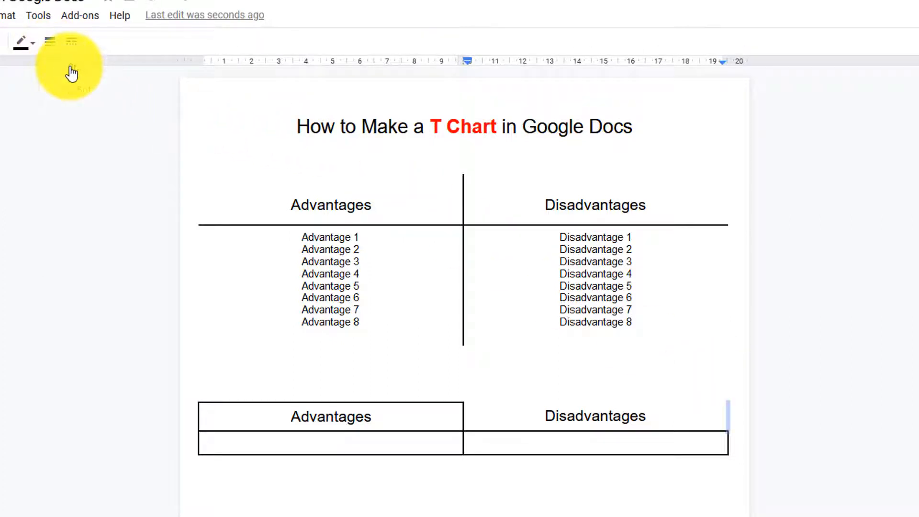
left_click(592, 450)
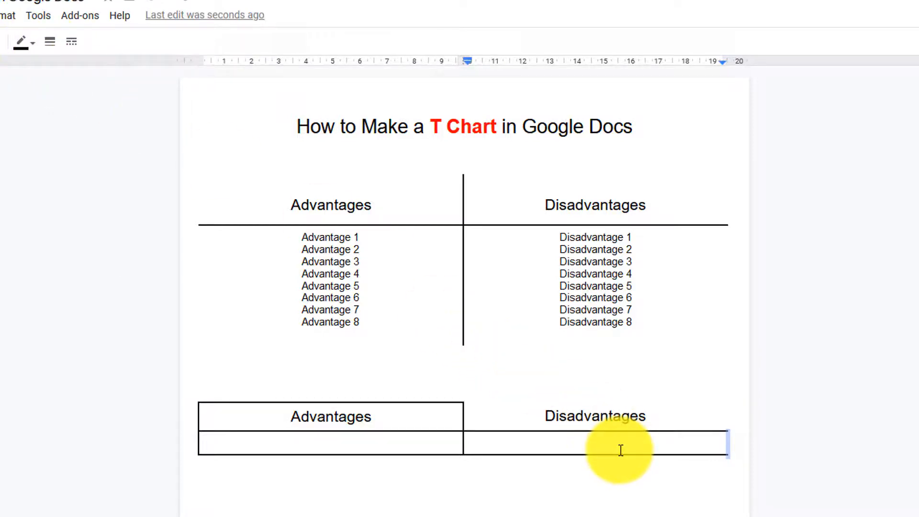
left_click(621, 450)
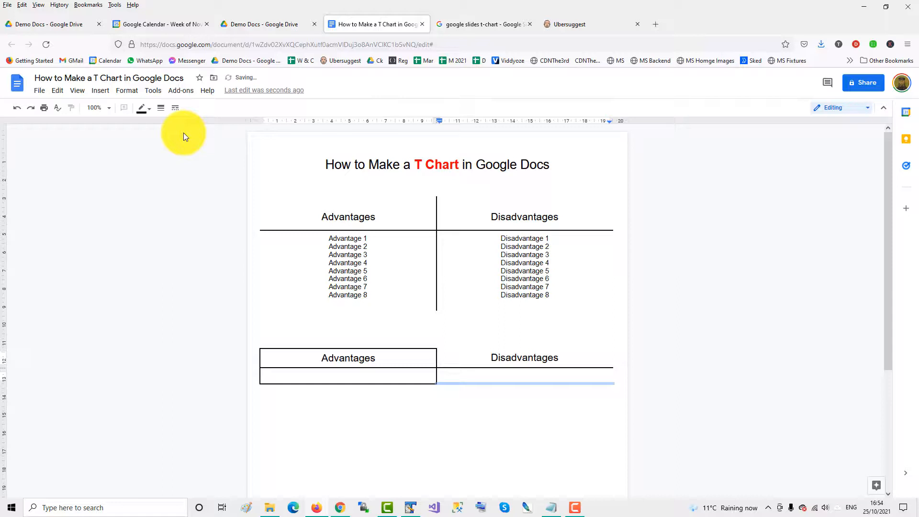
left_click(349, 375)
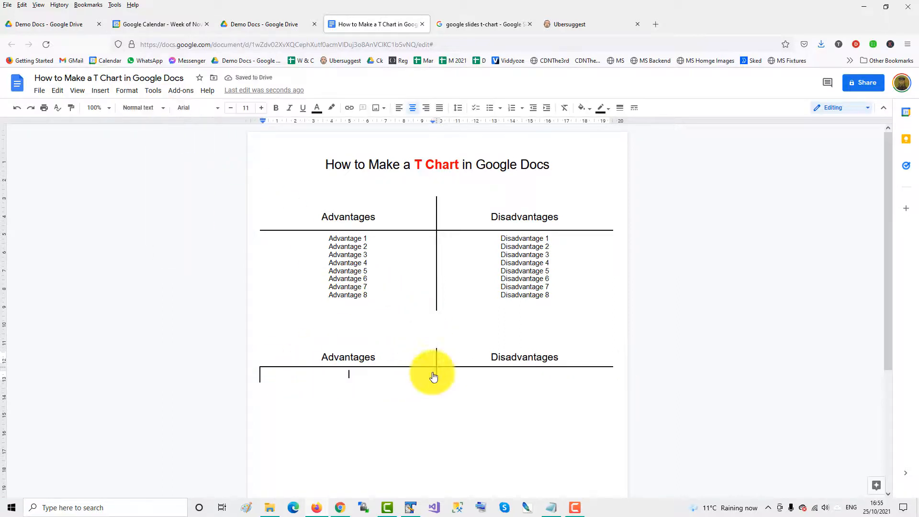